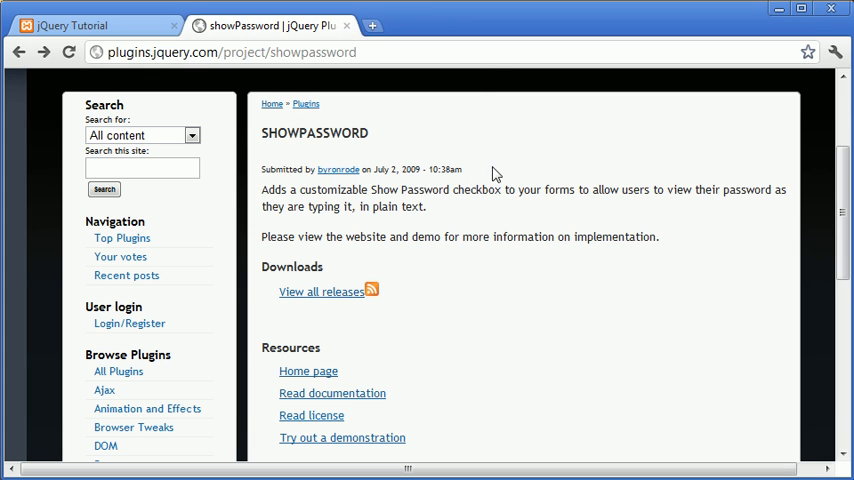
mouse_move(316, 208)
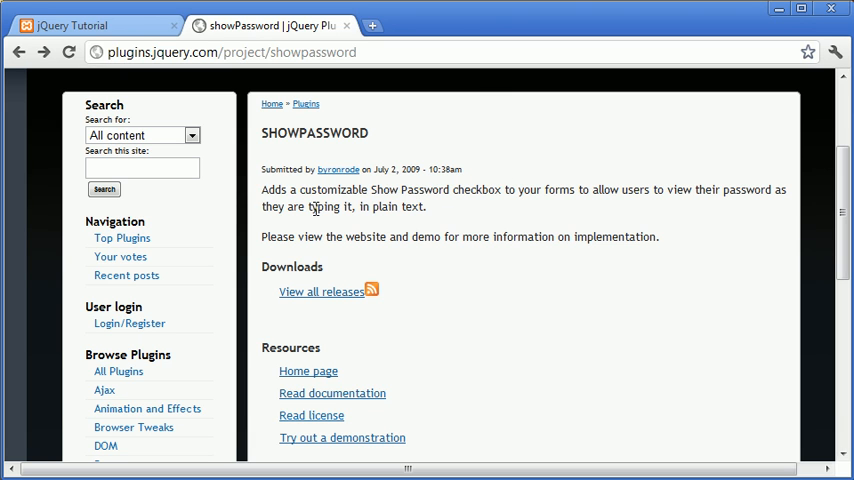
mouse_move(310, 228)
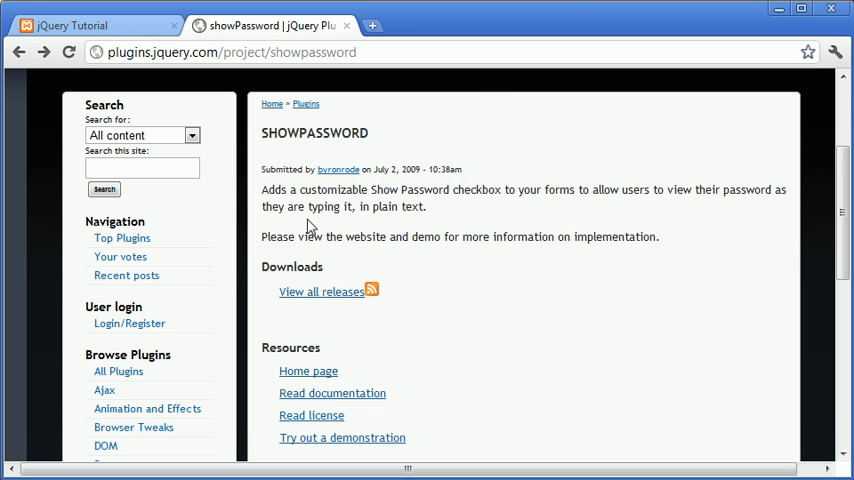
mouse_move(376, 188)
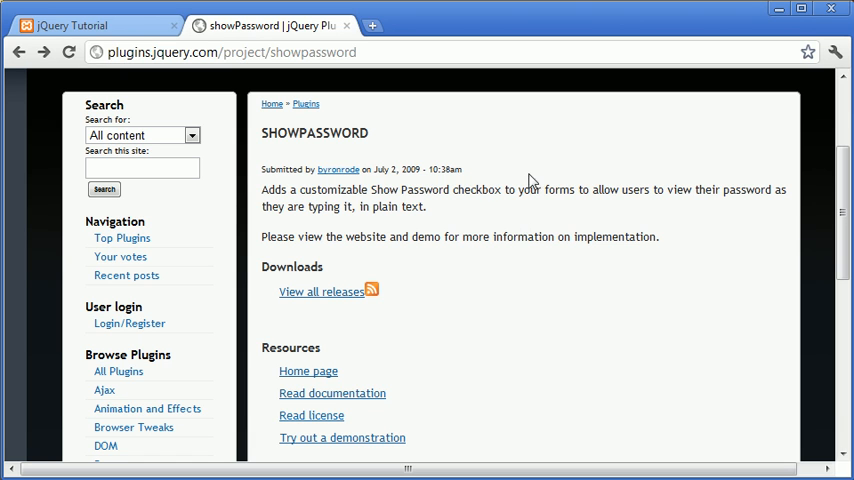
mouse_move(514, 148)
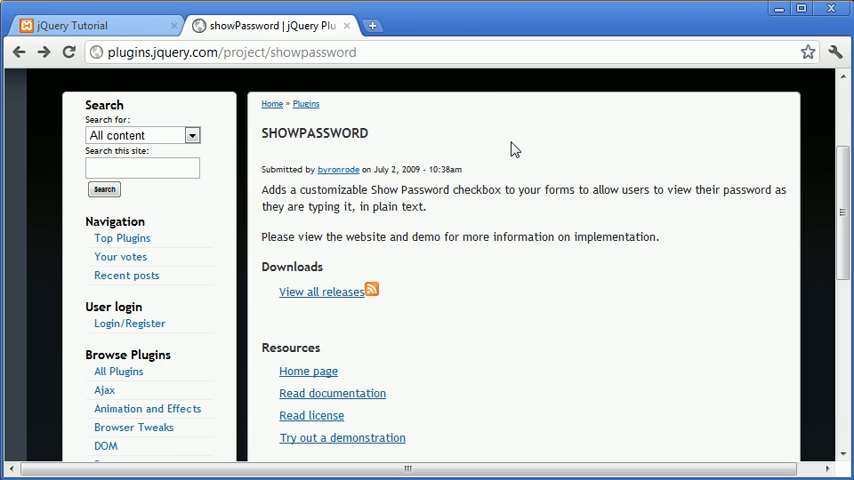
mouse_move(608, 220)
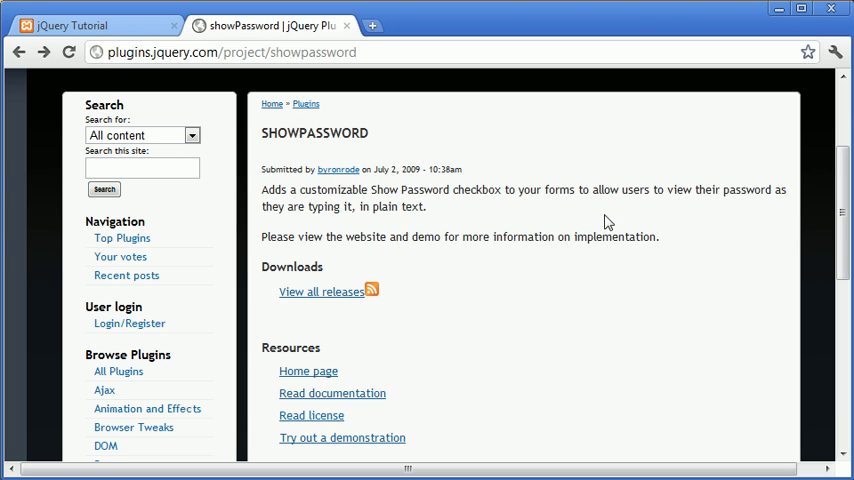
mouse_move(584, 168)
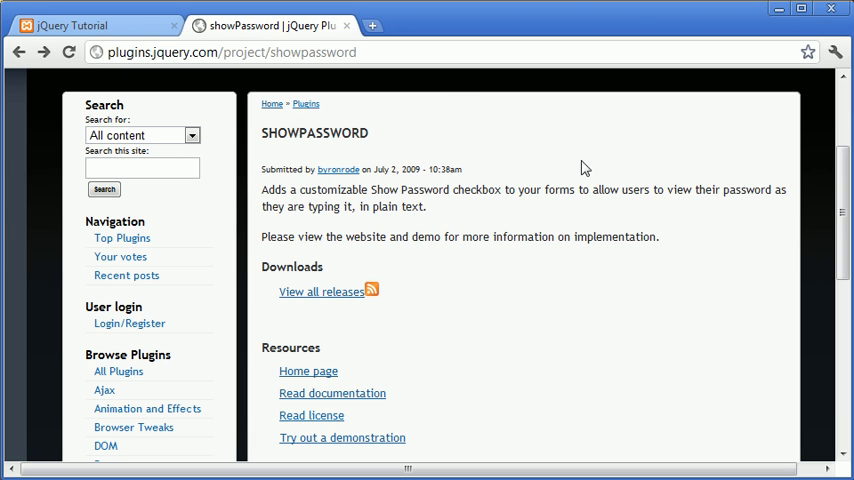
mouse_move(450, 158)
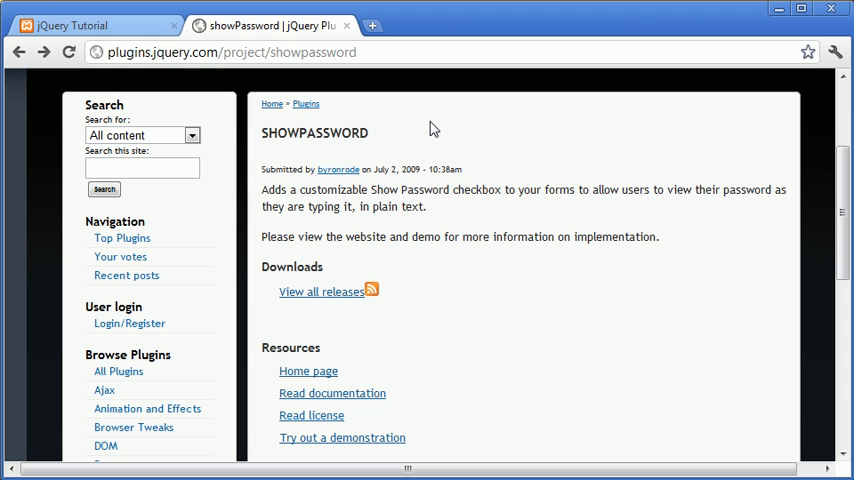
mouse_move(398, 286)
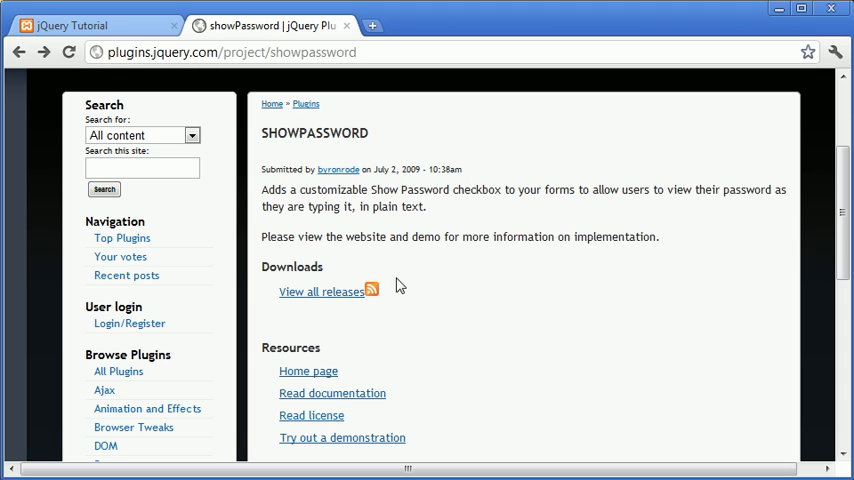
mouse_move(368, 264)
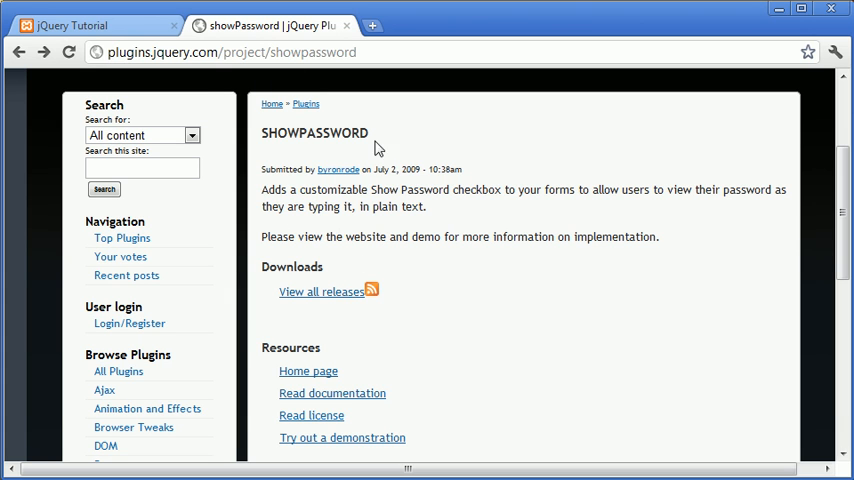
mouse_move(262, 358)
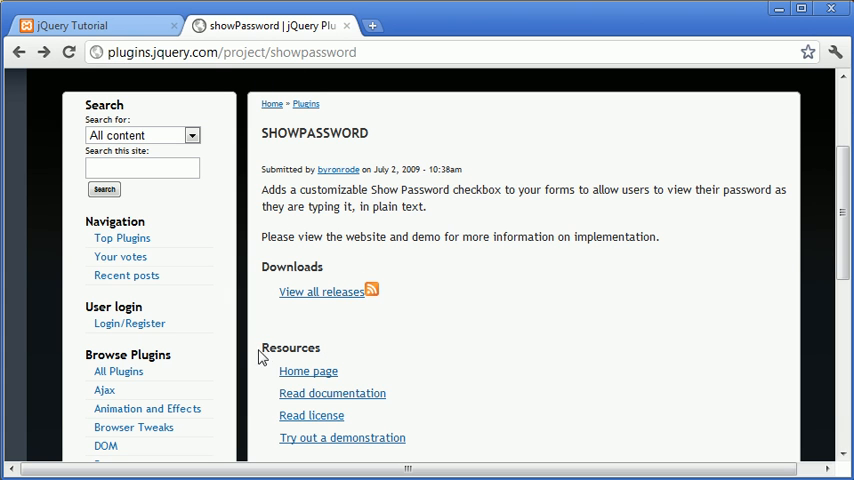
mouse_move(316, 378)
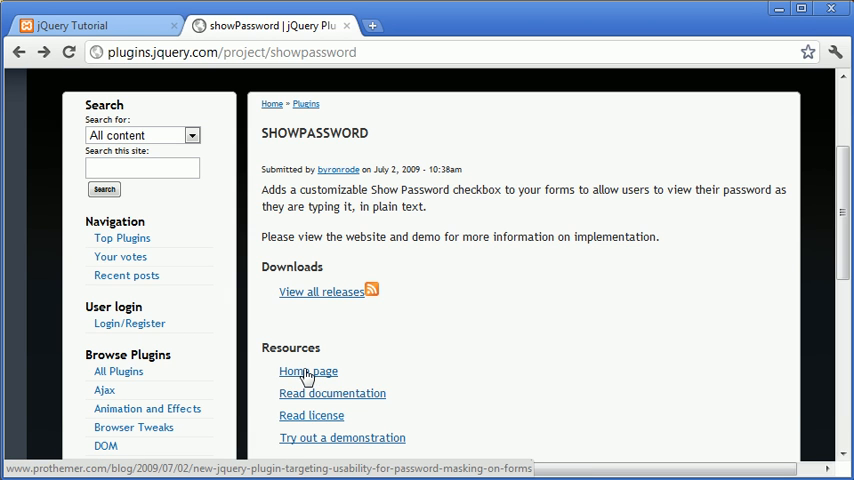
Read the showPassword post down to the Download/Demo box and launch its live demo.
left_click(308, 372)
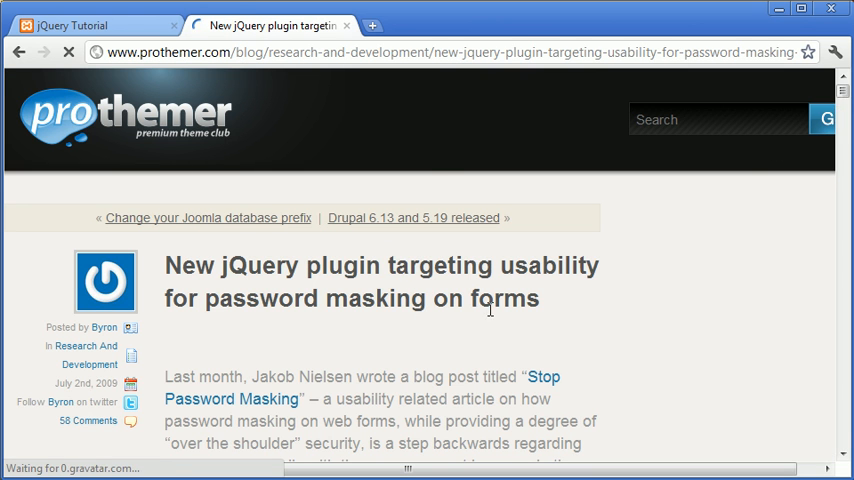
scroll("down", 3)
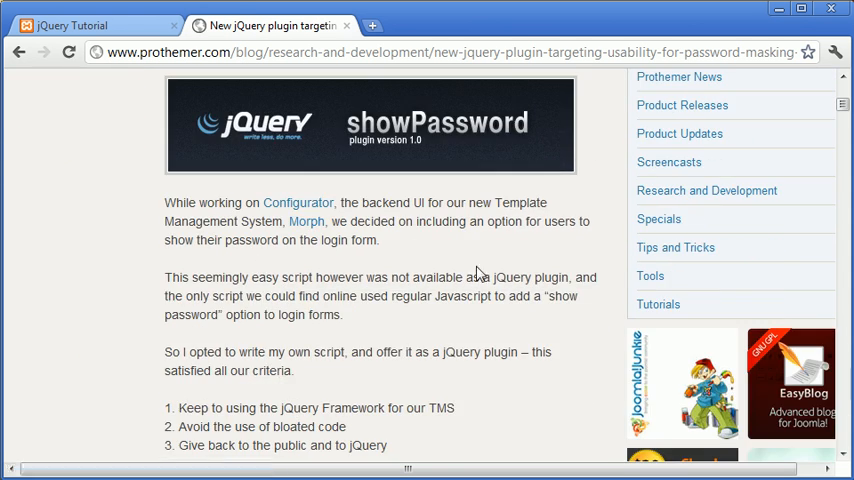
scroll("down", 3)
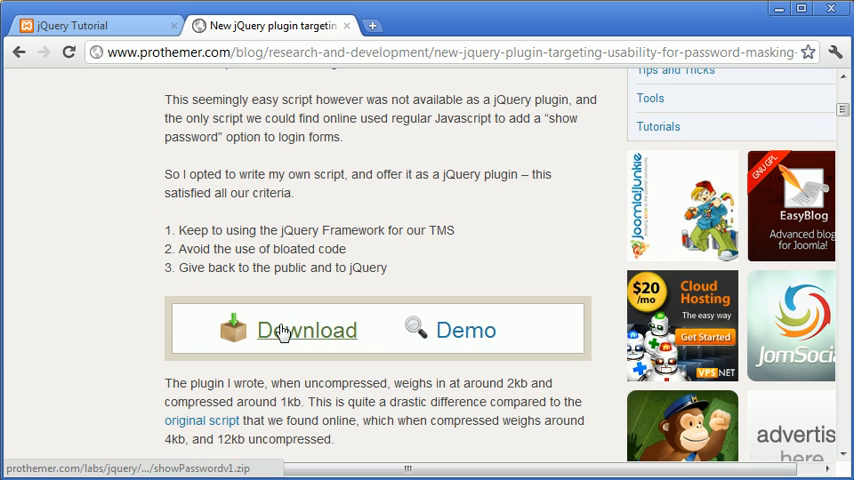
scroll("down", 3)
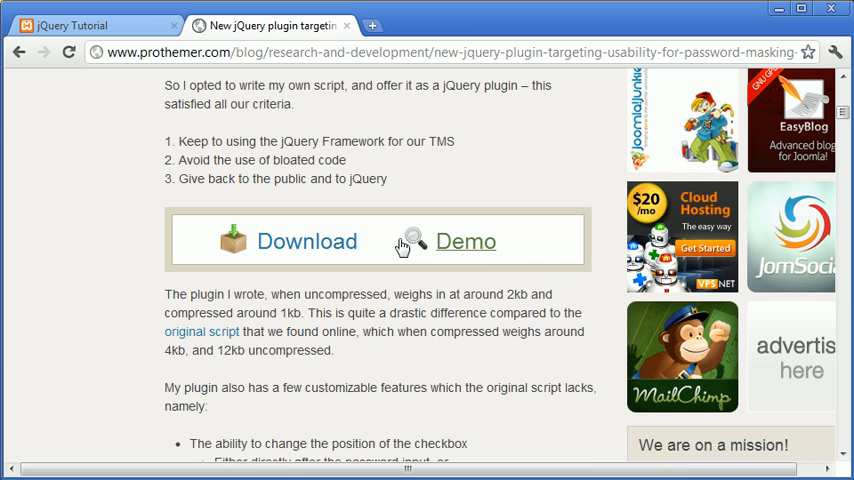
left_click(466, 240)
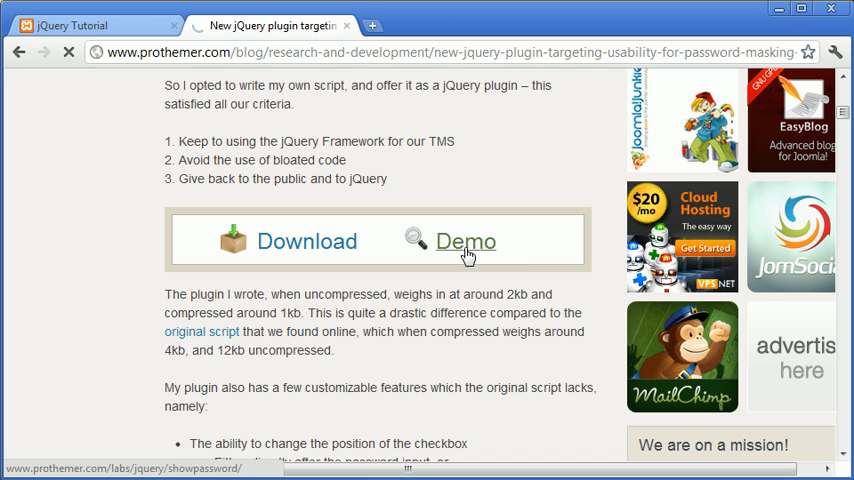
left_click(466, 242)
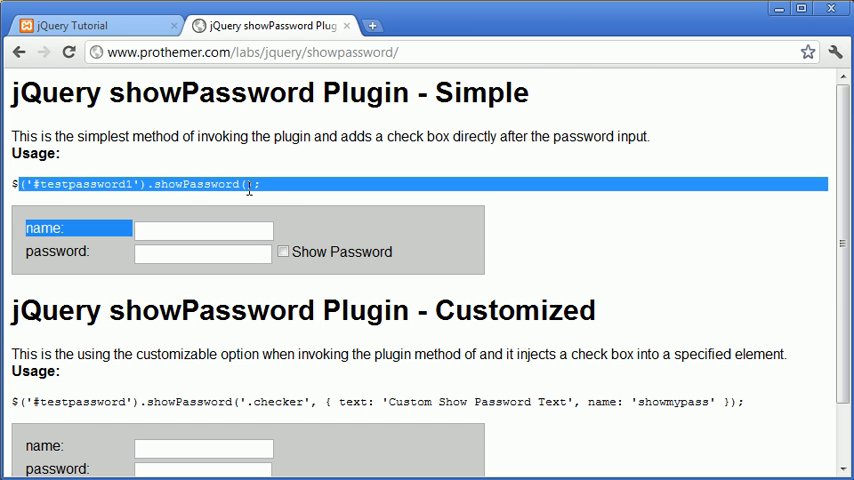
scroll("down", 3)
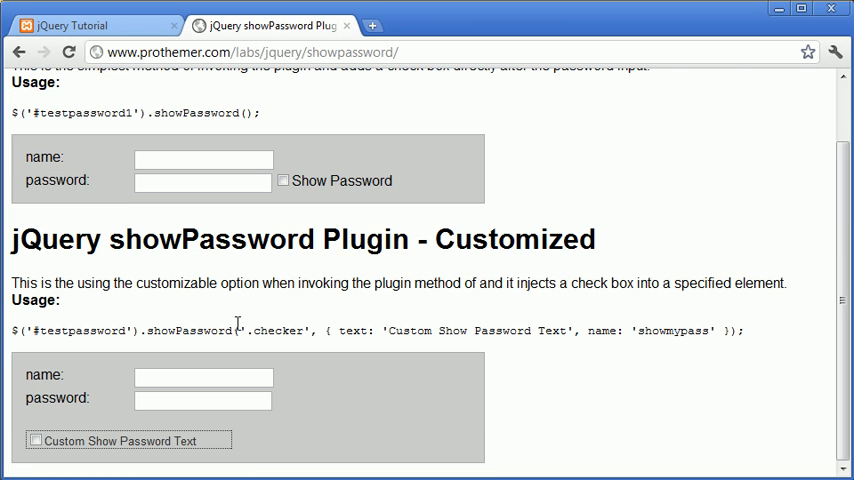
mouse_move(696, 314)
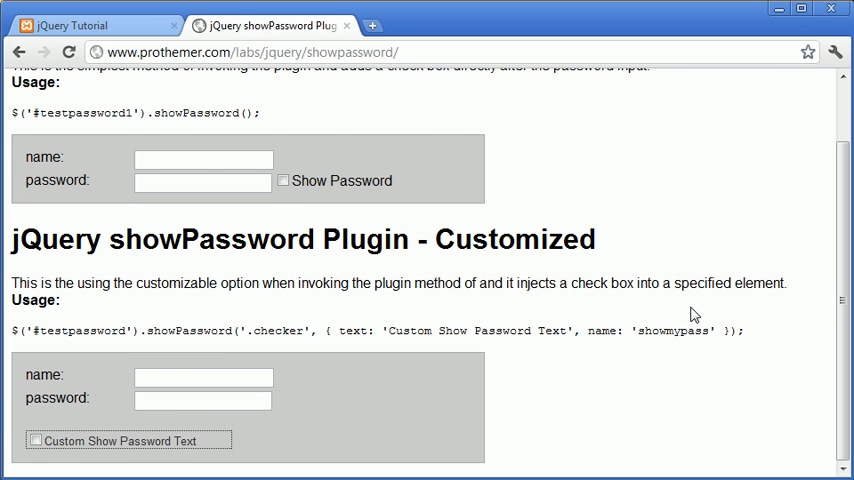
scroll("up", 3)
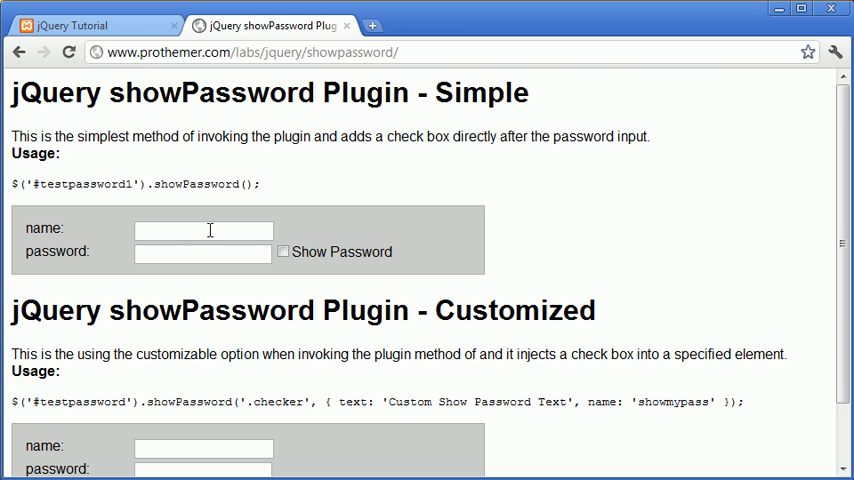
mouse_move(204, 226)
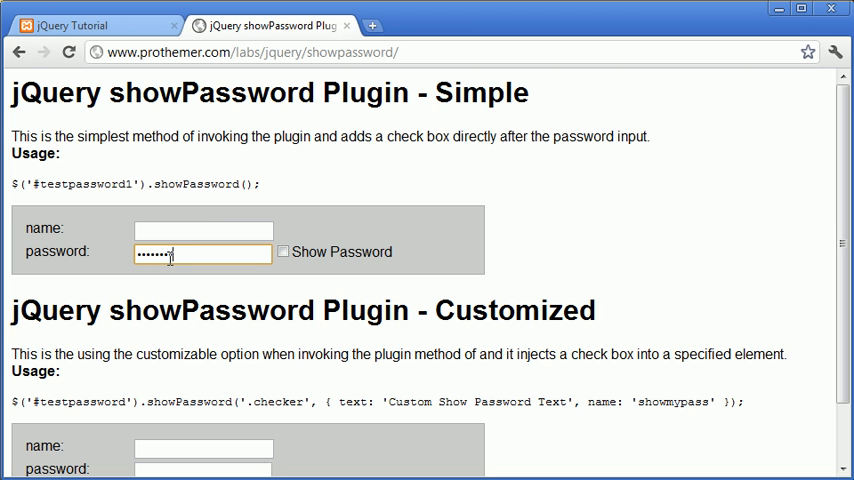
left_click(284, 252)
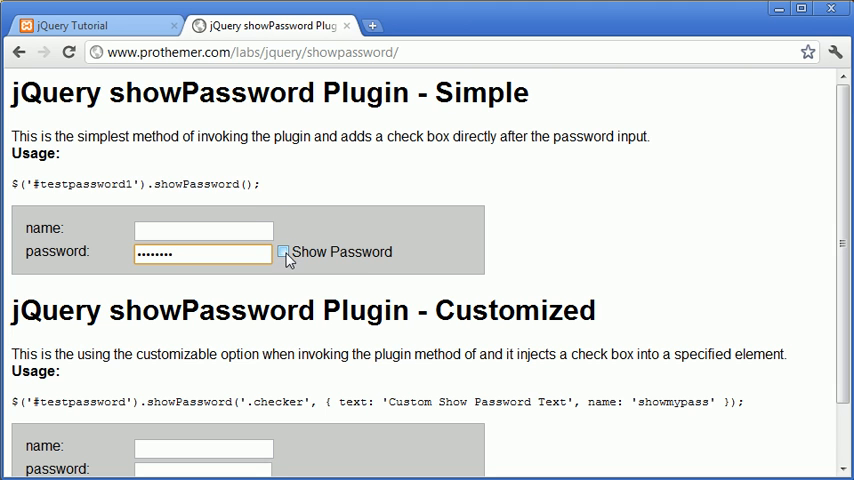
left_click(284, 252)
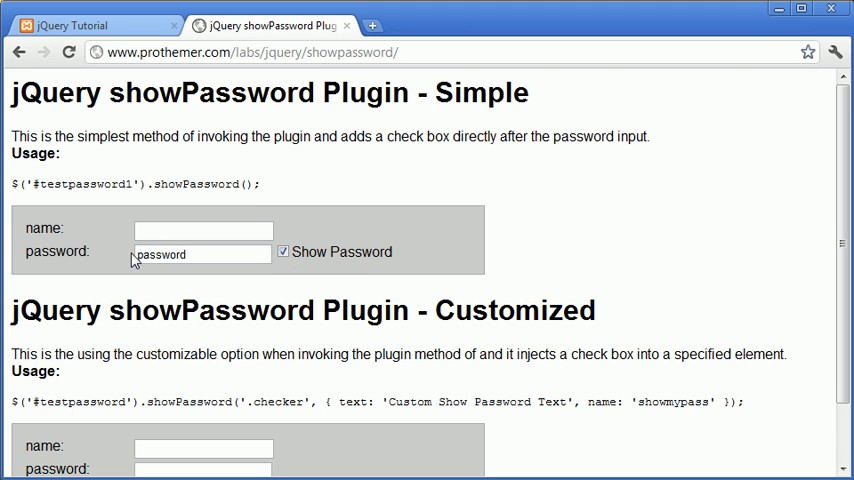
mouse_move(196, 252)
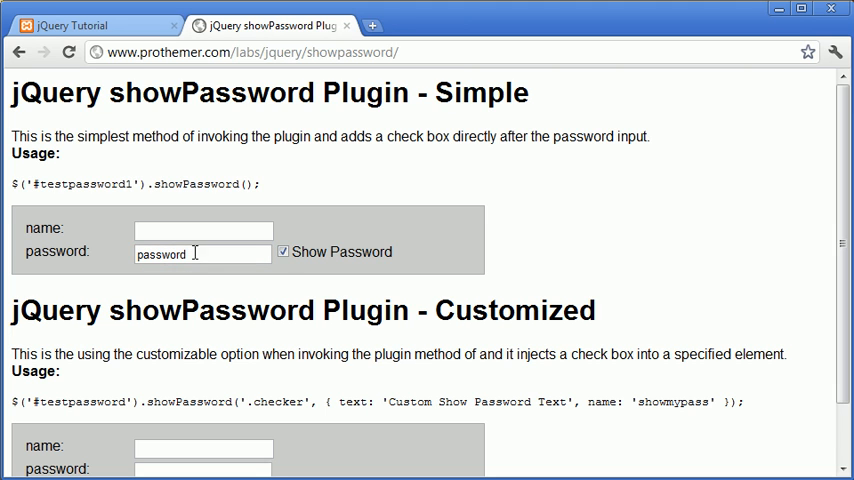
left_click(284, 252)
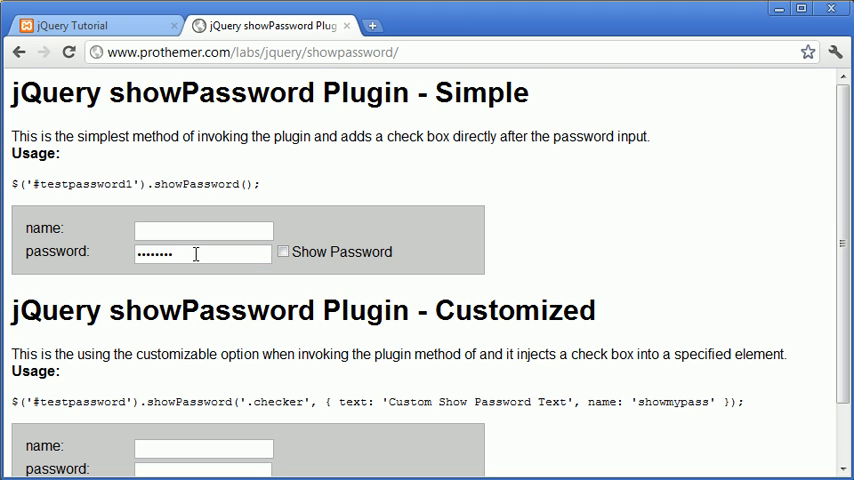
mouse_move(308, 296)
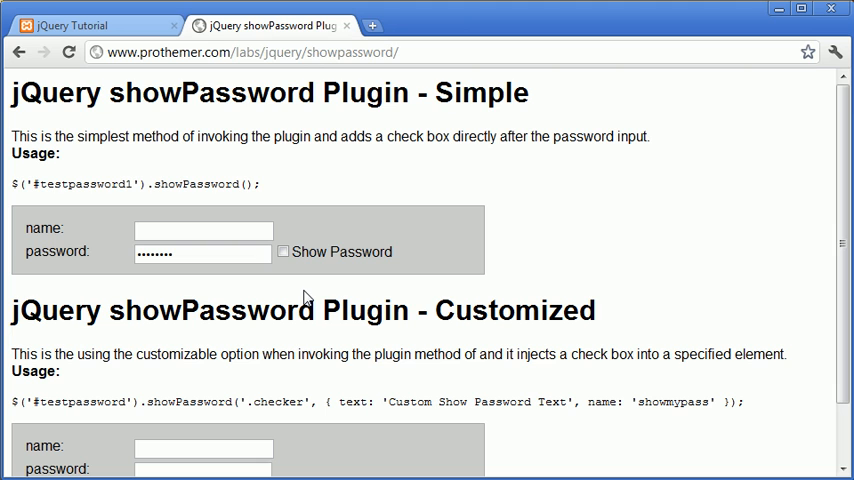
mouse_move(294, 238)
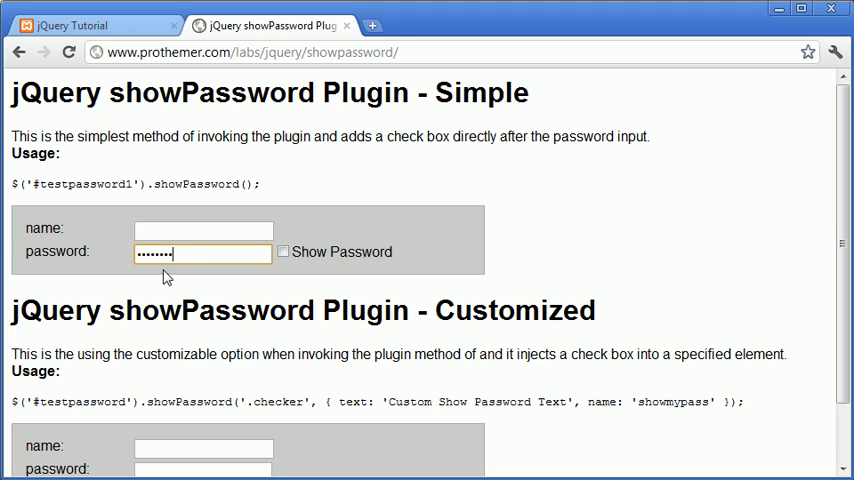
left_click(284, 252)
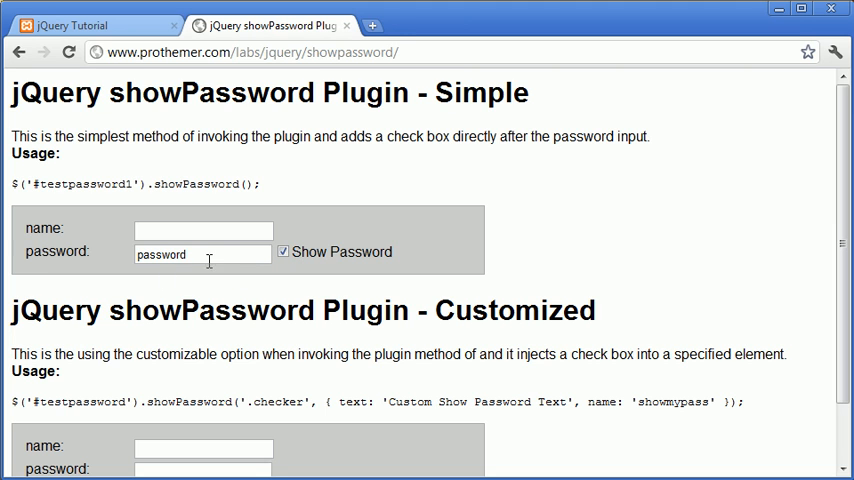
left_click(204, 252)
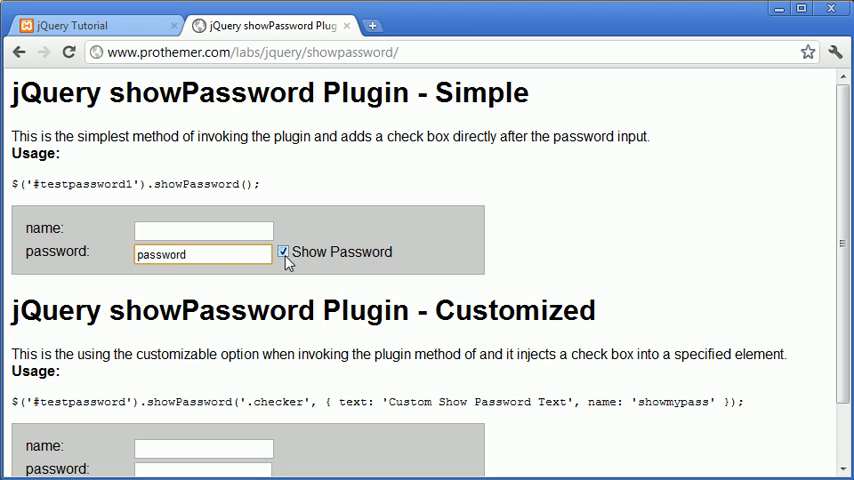
left_click(284, 252)
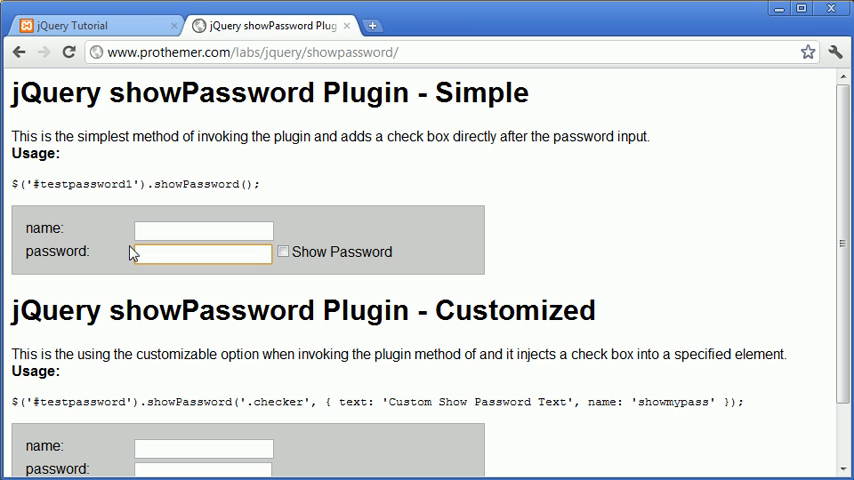
mouse_move(20, 52)
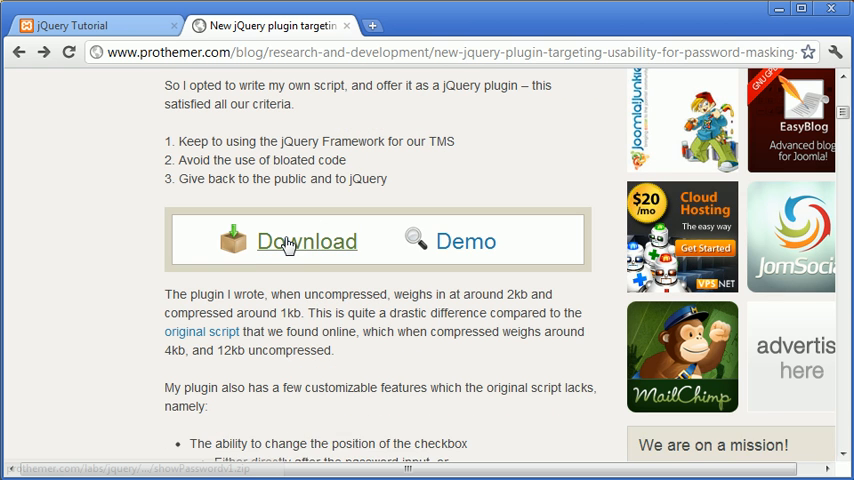
Download showPasswordv1.zip from the blog post's Download link.
left_click(308, 240)
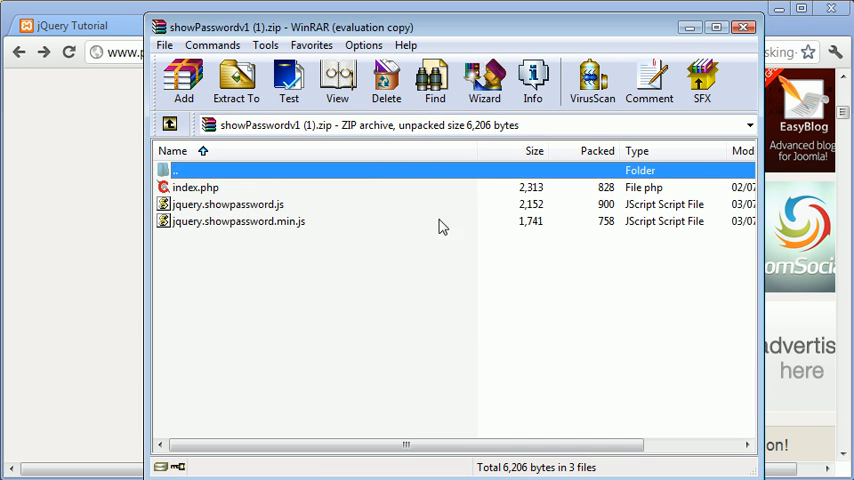
Compare jquery.showpassword.js and jquery.showpassword.min.js in the archive listing, settling on the minified script.
left_click(196, 188)
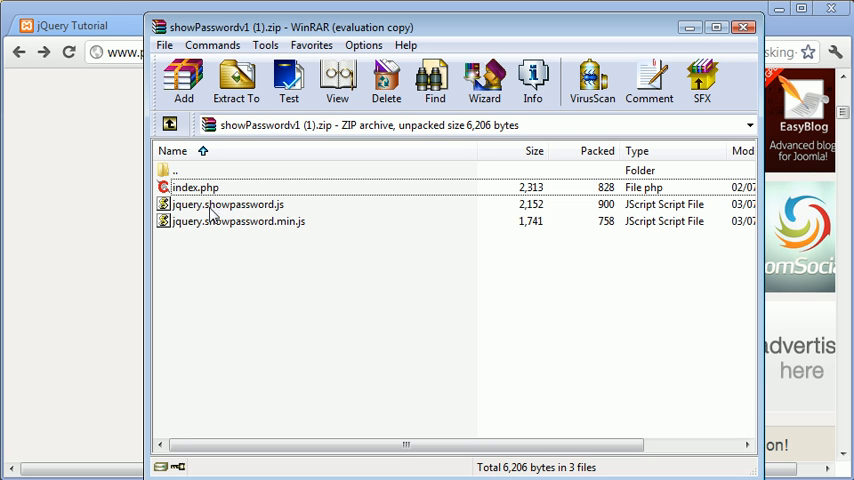
mouse_move(284, 212)
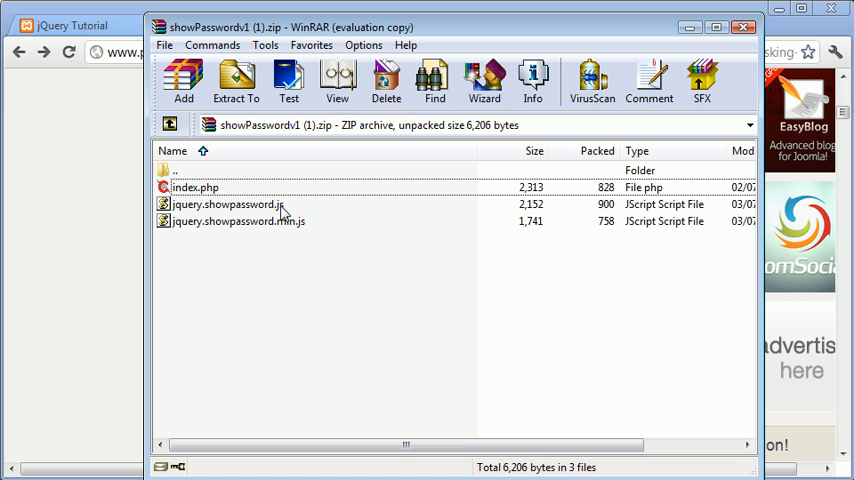
mouse_move(284, 232)
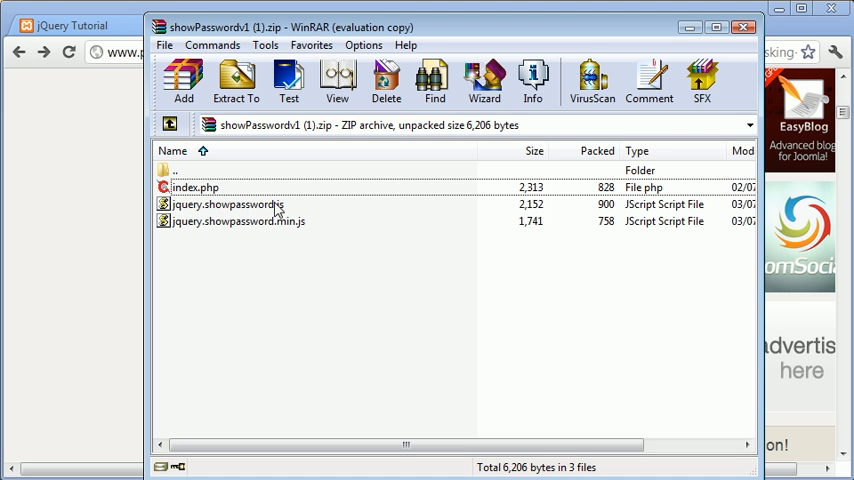
mouse_move(284, 220)
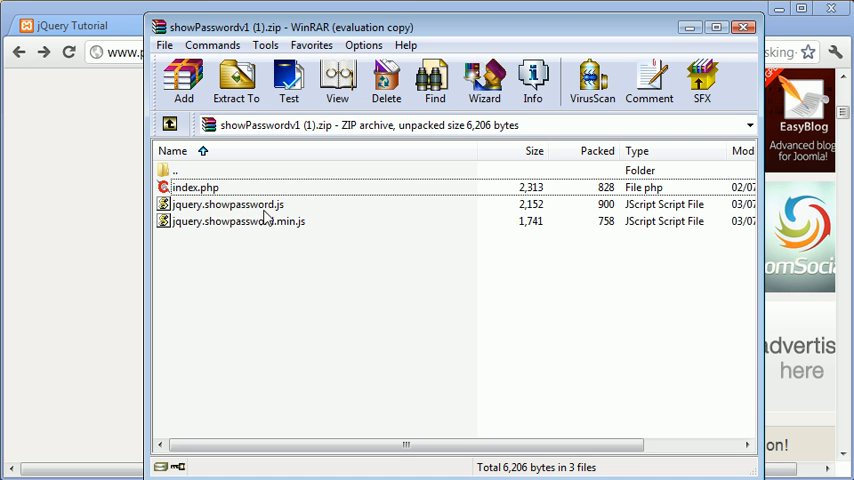
left_click(236, 220)
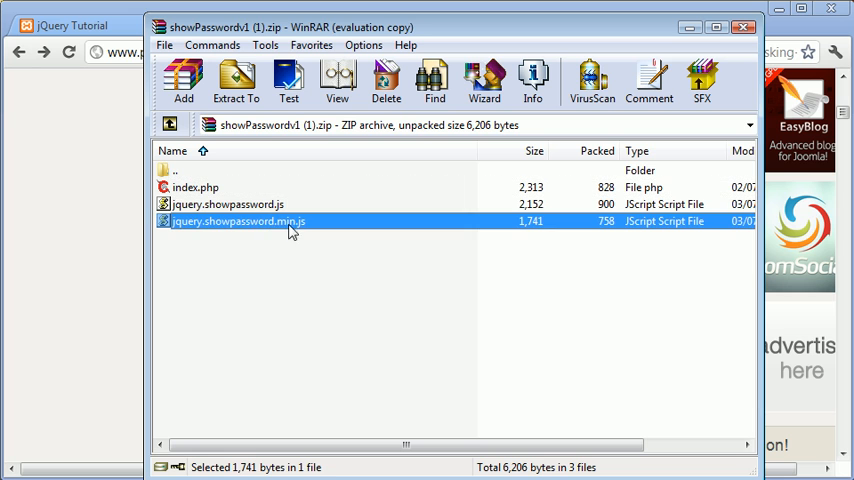
mouse_move(276, 250)
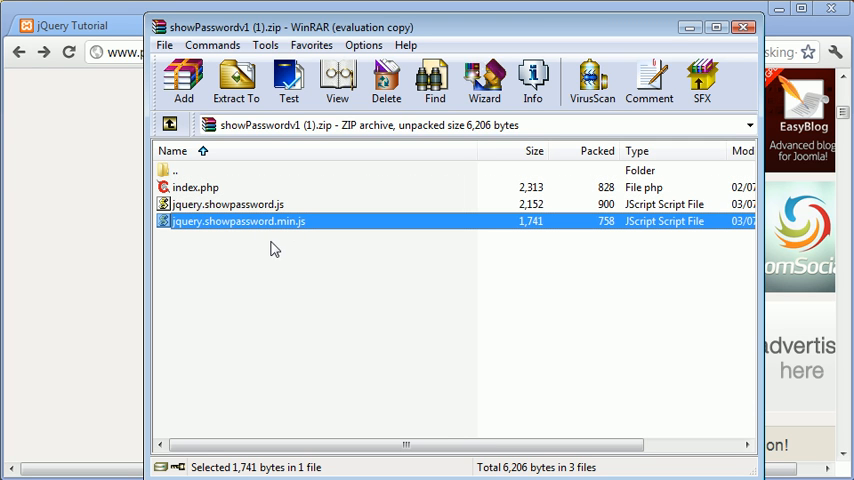
mouse_move(272, 266)
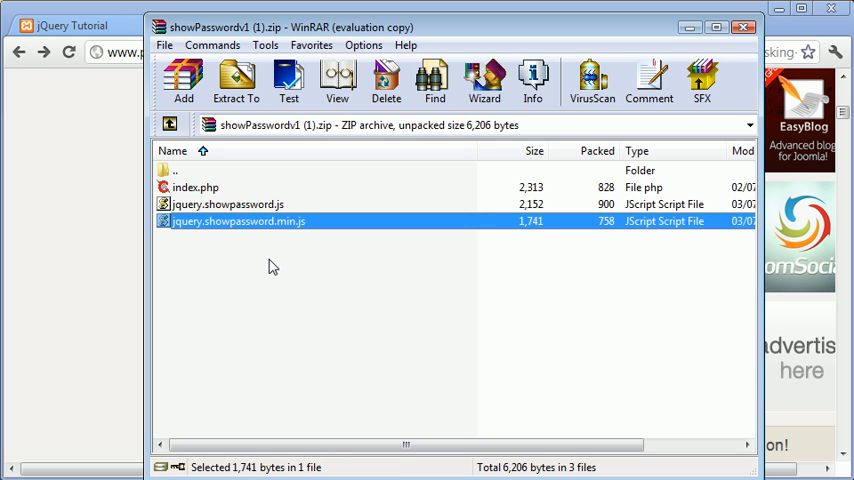
mouse_move(276, 264)
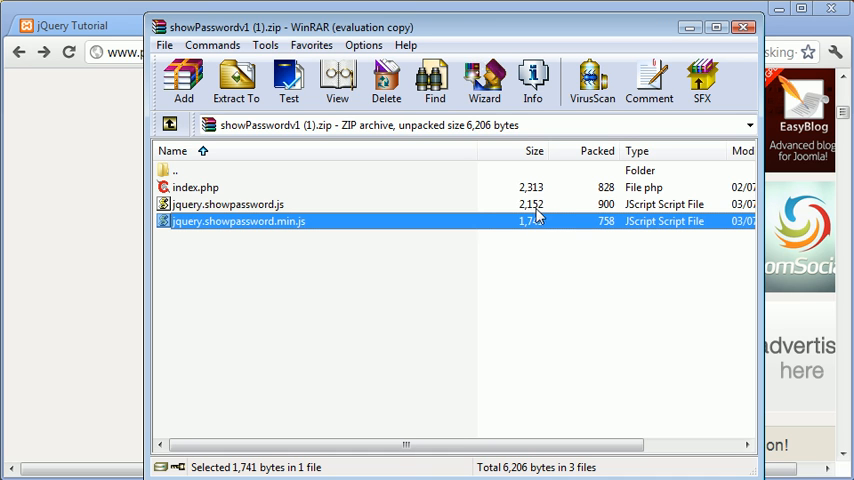
mouse_move(540, 224)
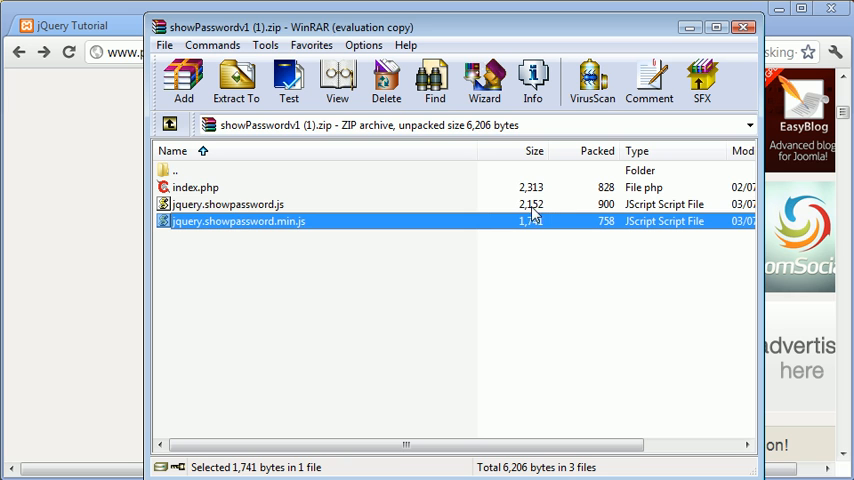
mouse_move(534, 256)
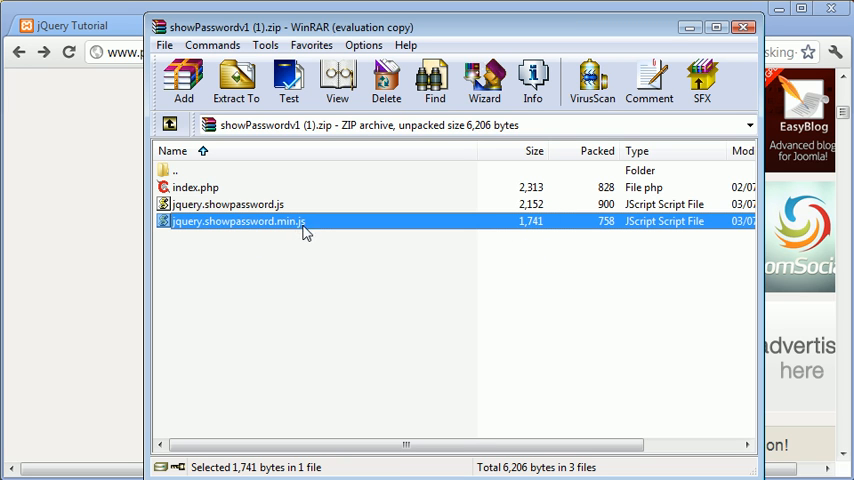
left_click(228, 204)
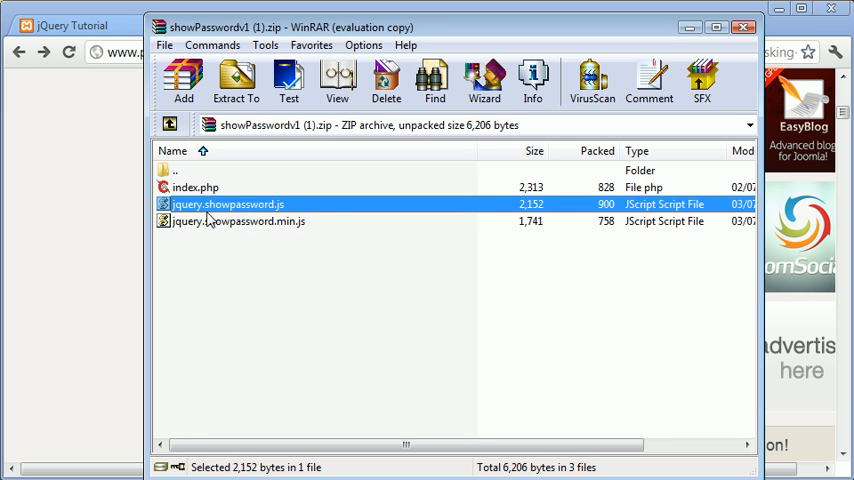
mouse_move(224, 214)
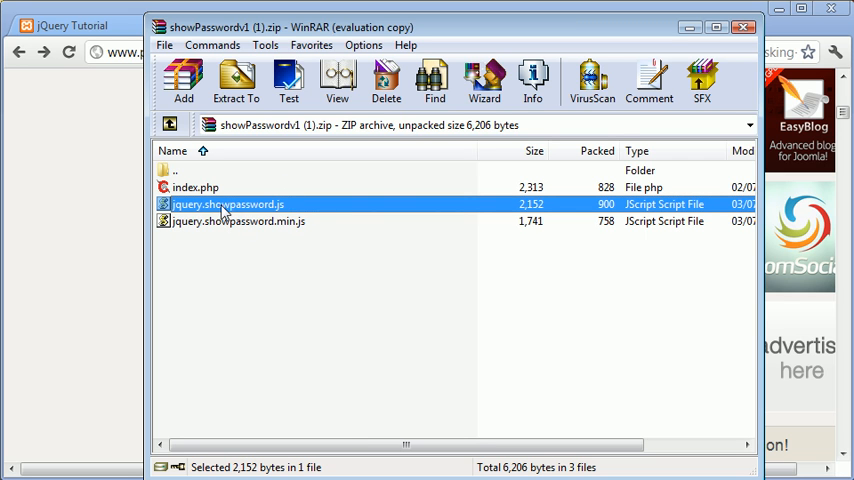
mouse_move(260, 216)
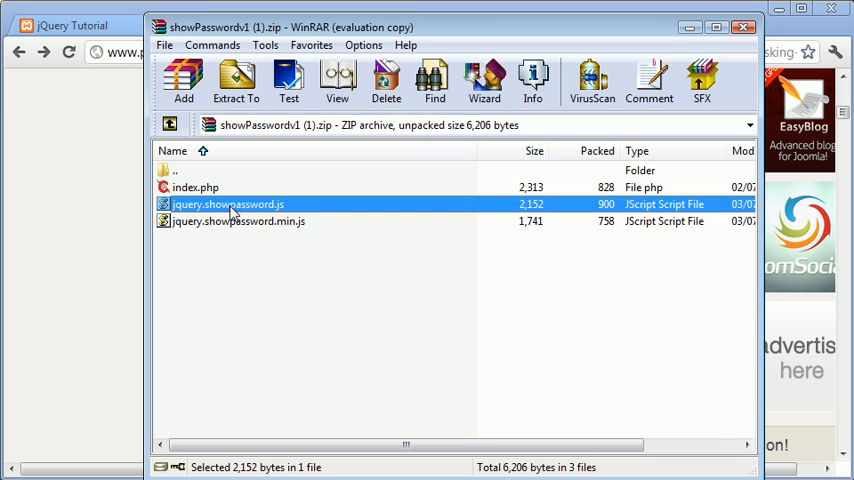
left_click(236, 220)
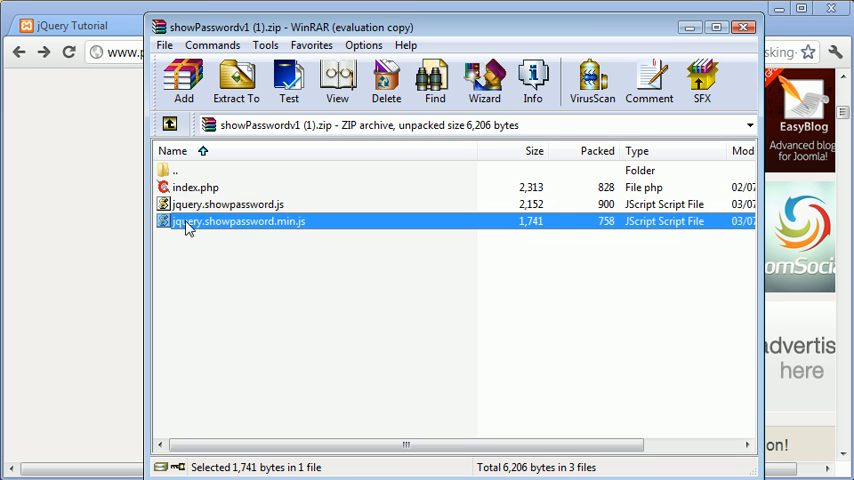
mouse_move(284, 236)
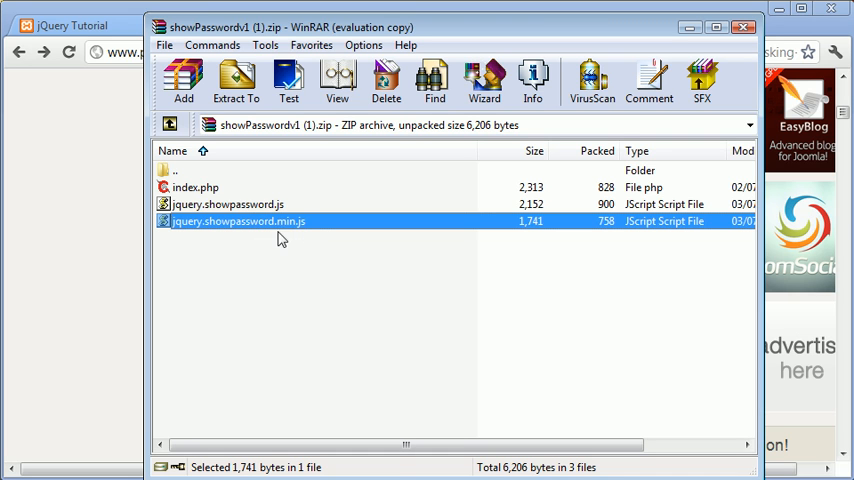
mouse_move(288, 338)
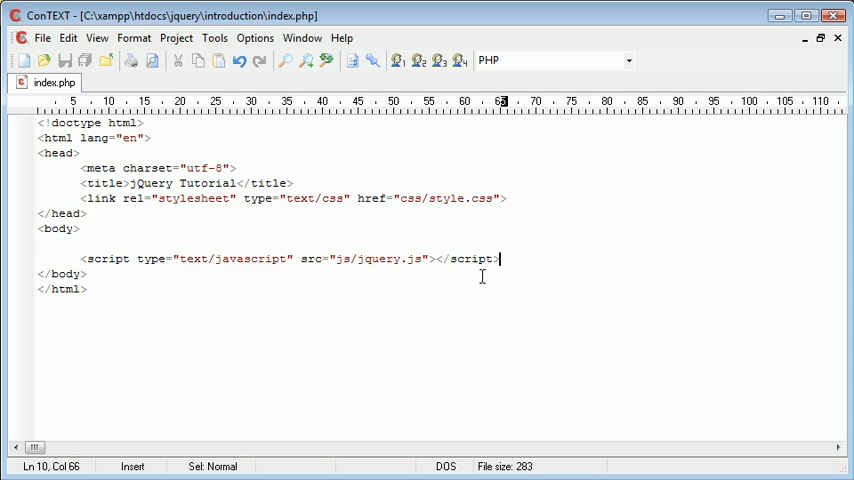
Browse the introduction project folder in ConTEXT's file-open dialog.
double_click(382, 258)
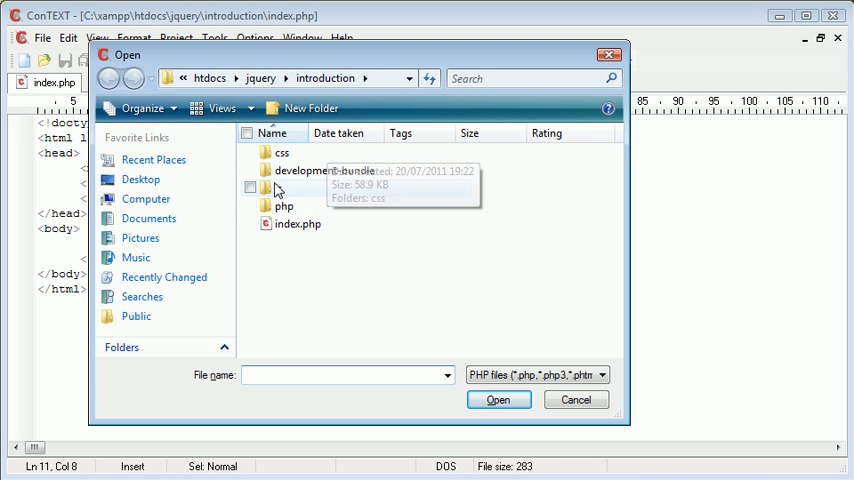
Look inside the js folder, which holds jquery.js and jquery-ui.js.
double_click(284, 190)
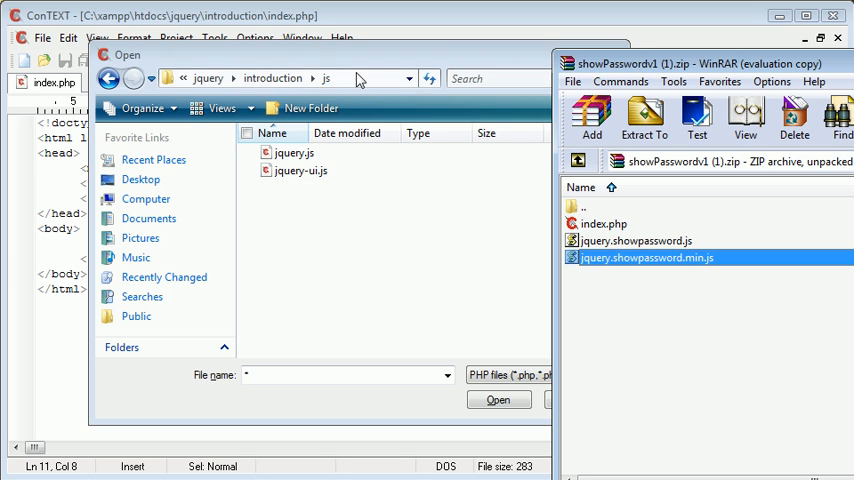
mouse_move(378, 194)
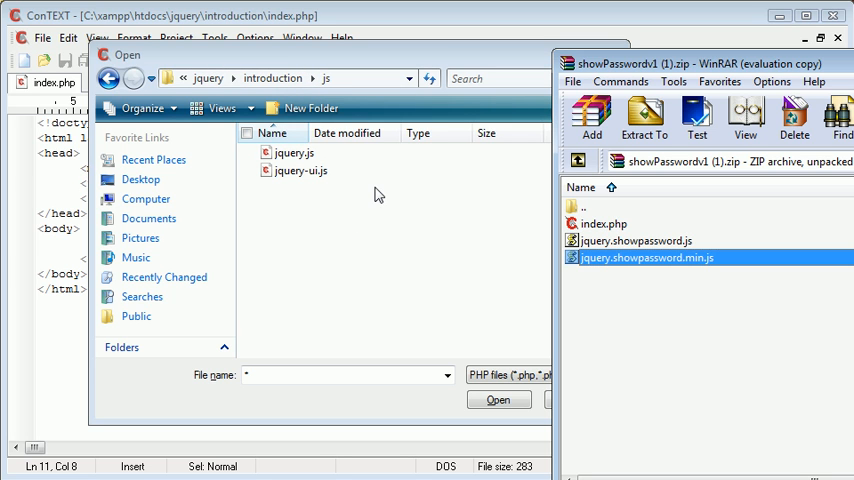
mouse_move(530, 224)
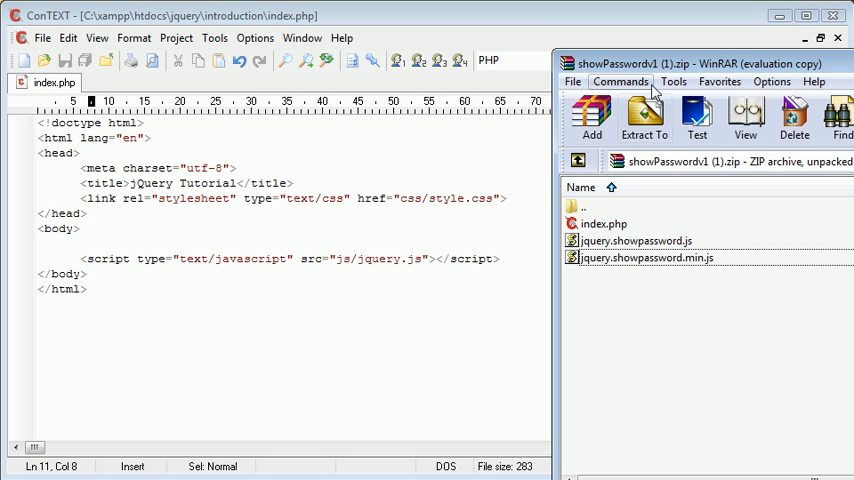
Put the minified plugin code in a new file saved as jquery-showpassword.js in the js folder.
double_click(648, 256)
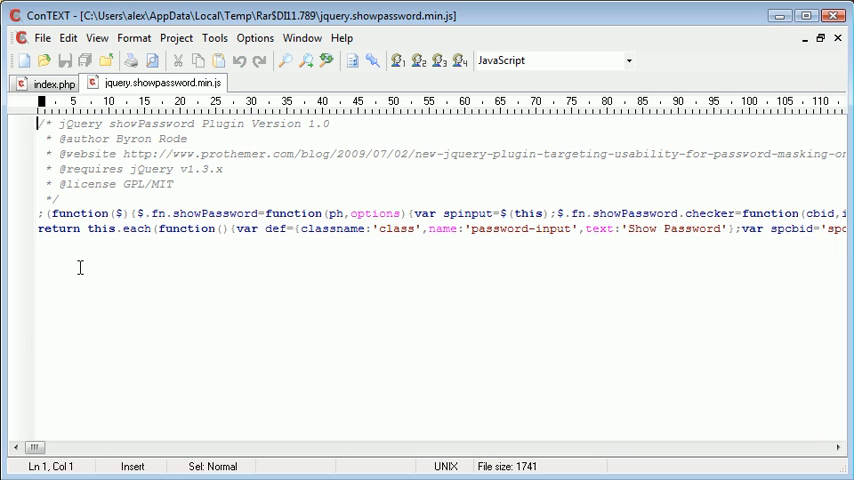
mouse_move(296, 246)
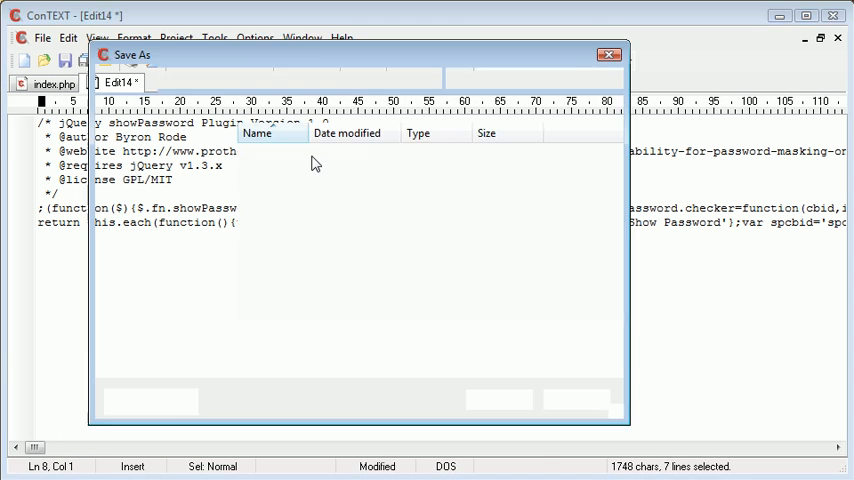
type("jquery-showpassword.js")
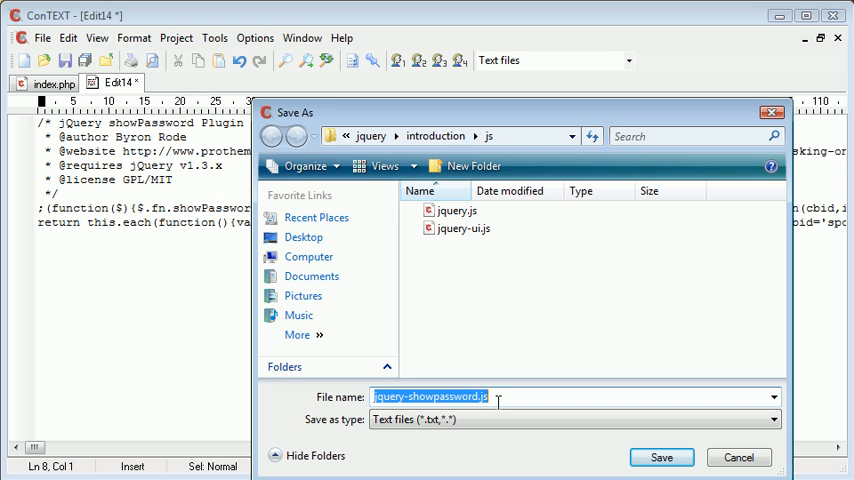
left_click(484, 396)
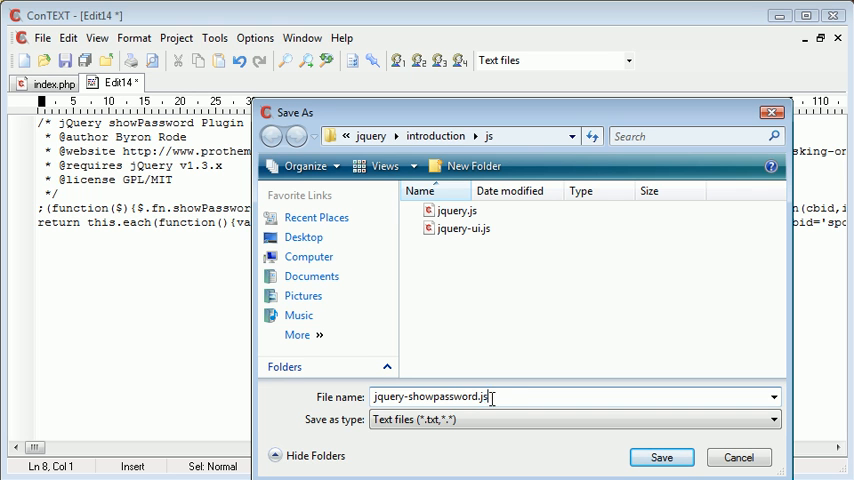
left_click(660, 456)
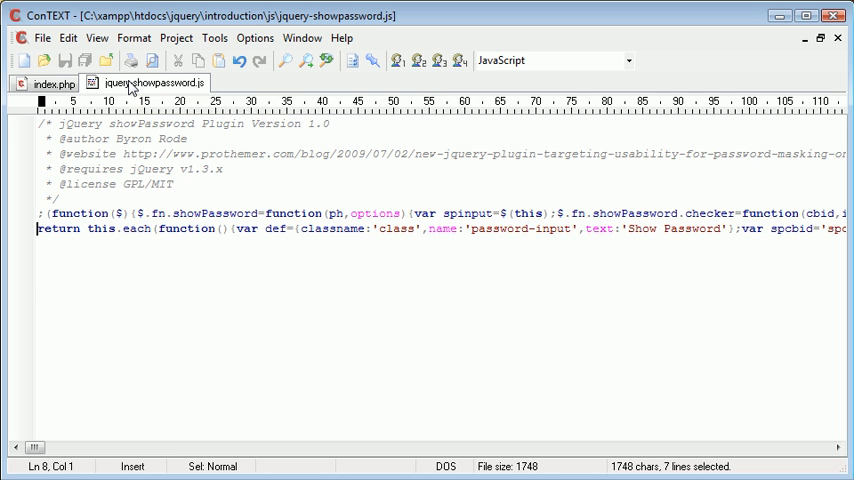
Add <script type="text/javascript" src="js/jquery-showpassword.js"></script> to index.php below the jQuery tag.
left_click(54, 82)
type("<sc")
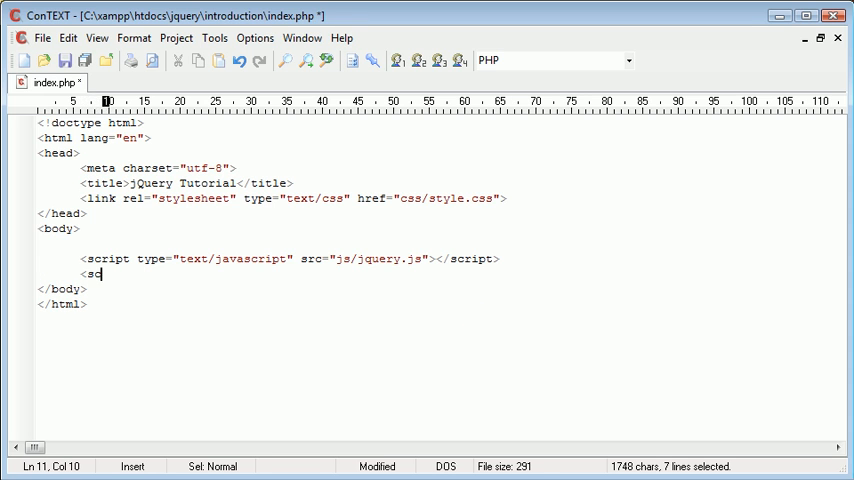
type("ript type")
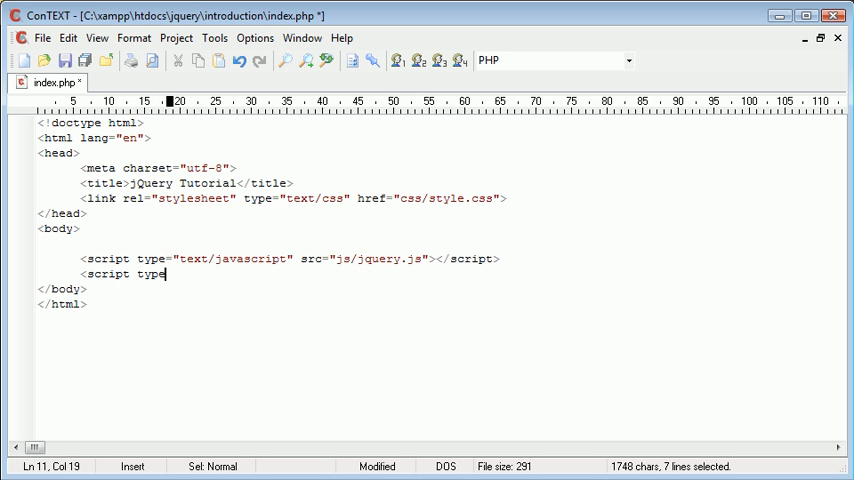
type("=\"\"></script>")
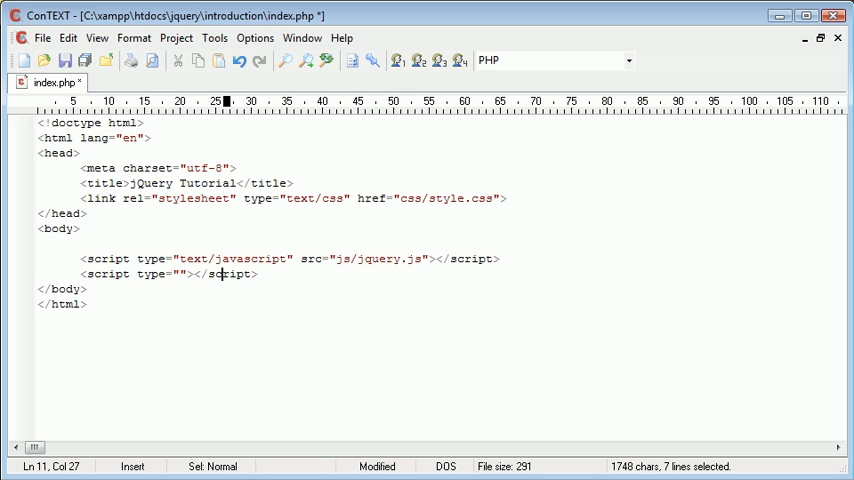
type("text/javascript")
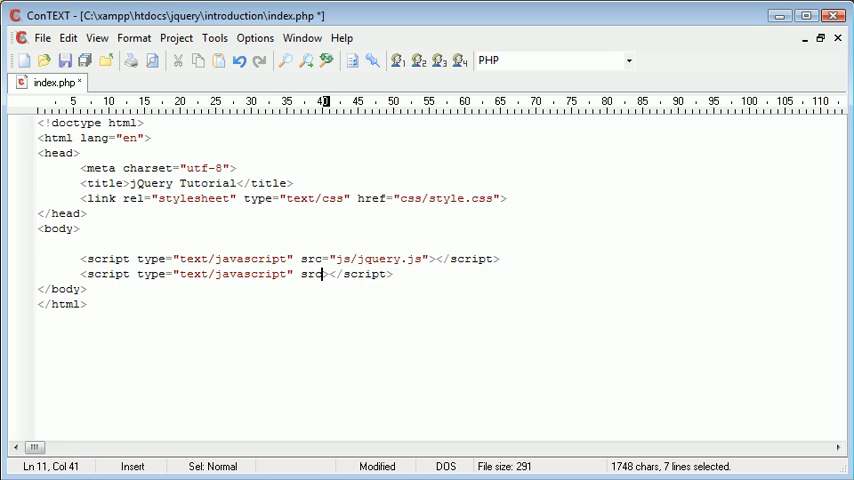
type("\"js")
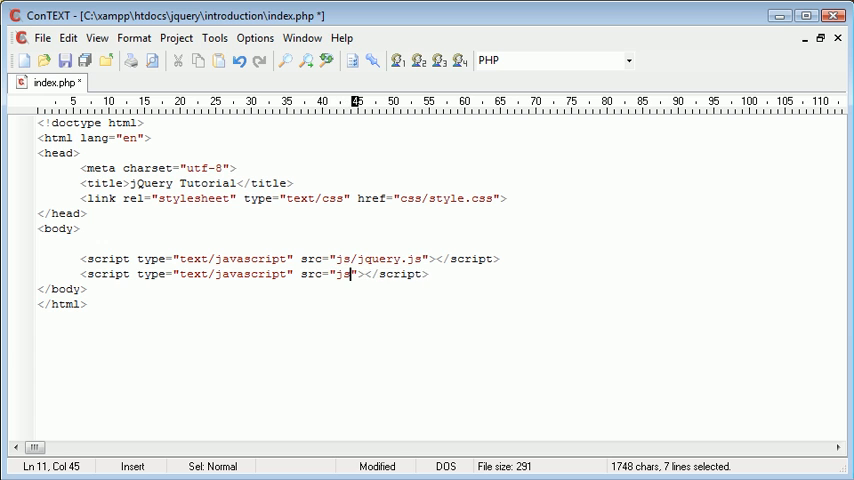
type("/jquery")
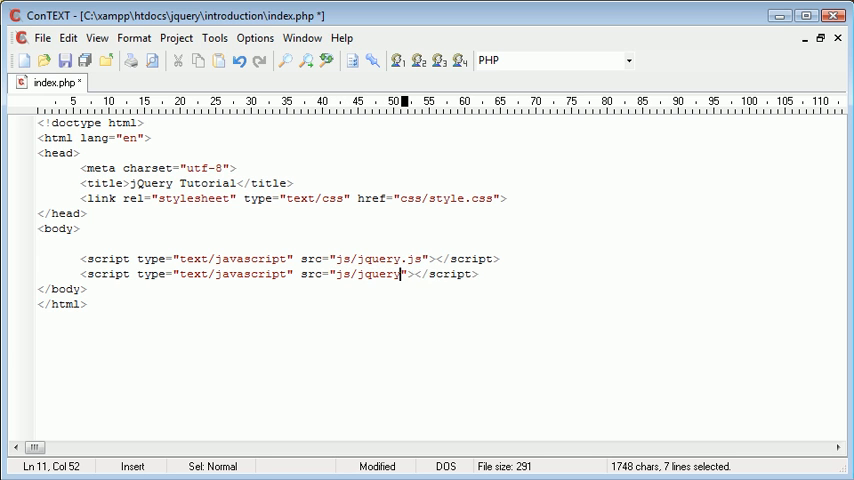
type("-showpas")
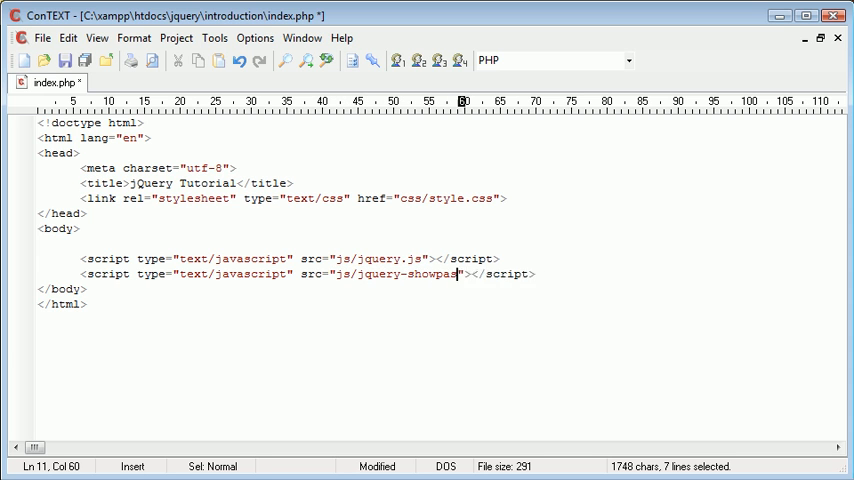
type("sword.js")
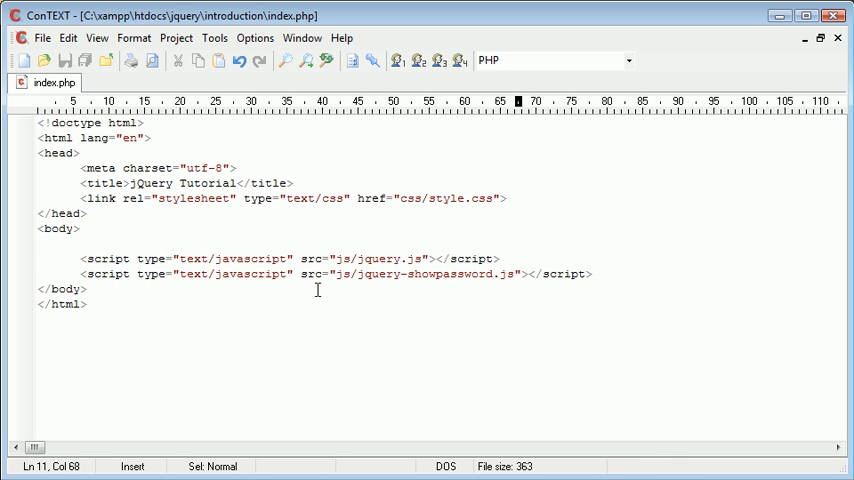
Save index.php and begin a new empty file in ConTEXT.
left_click(512, 274)
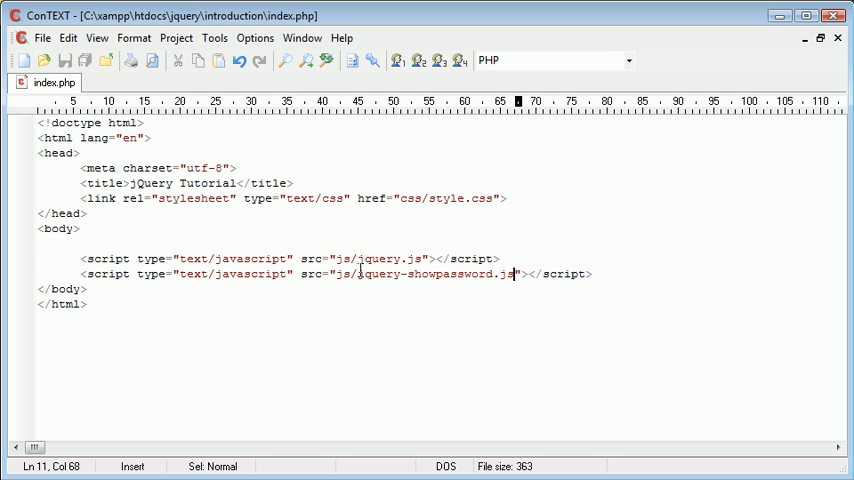
left_click(22, 60)
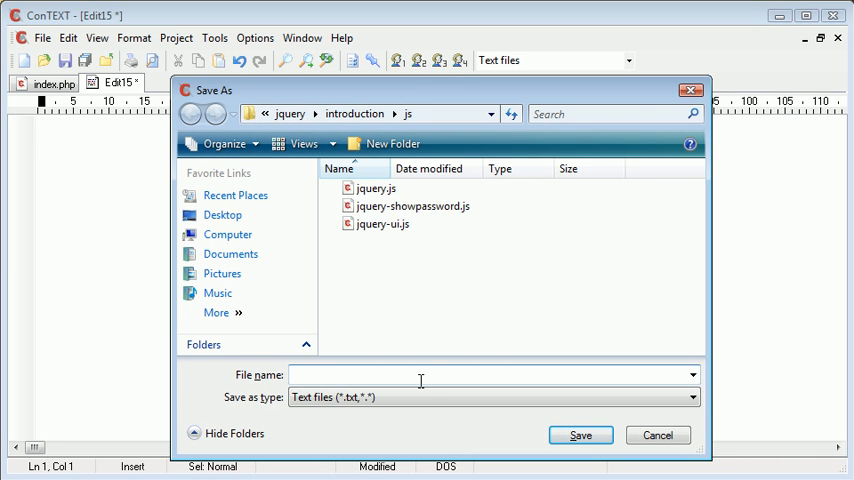
Name the new file password.js in the js folder's save dialog.
type("password.js")
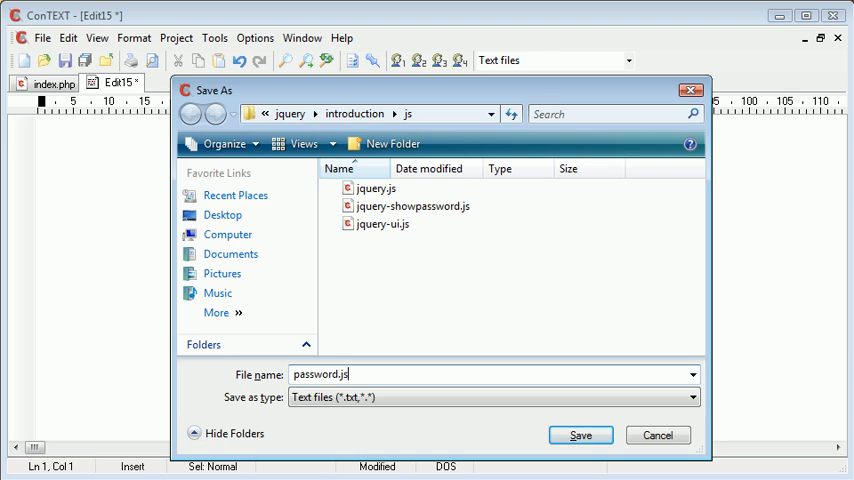